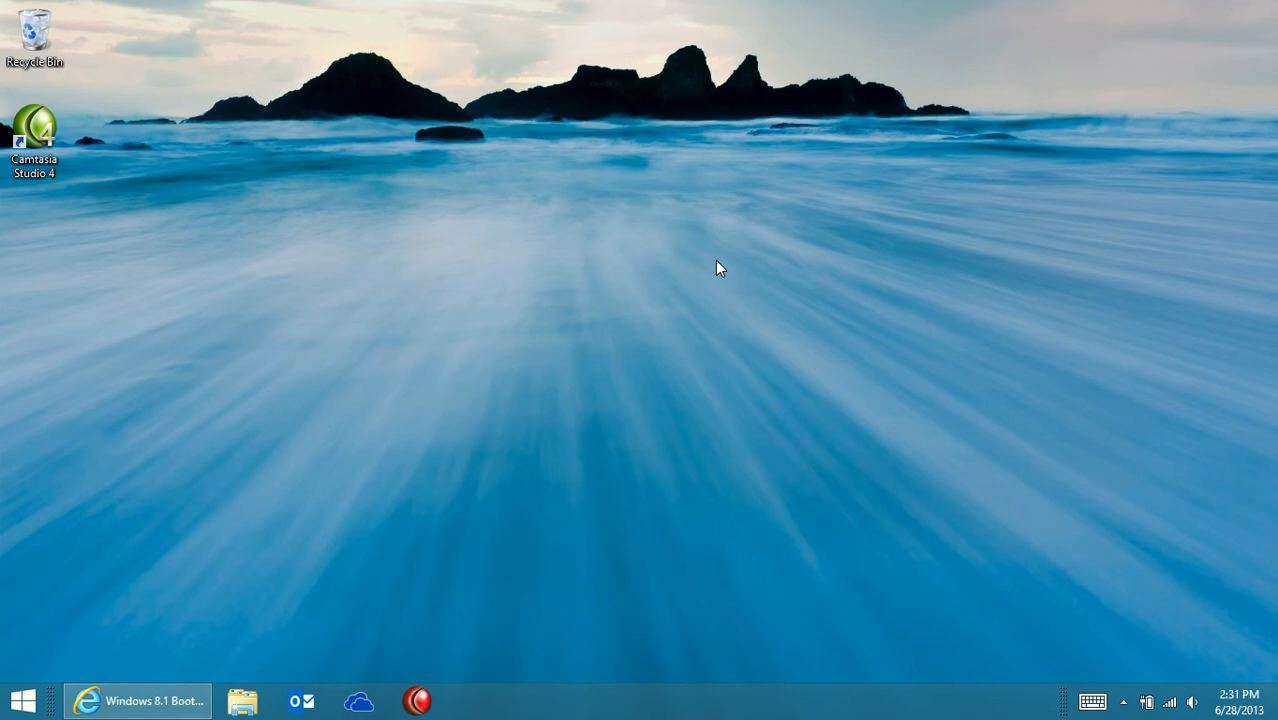
mouse_move(96, 622)
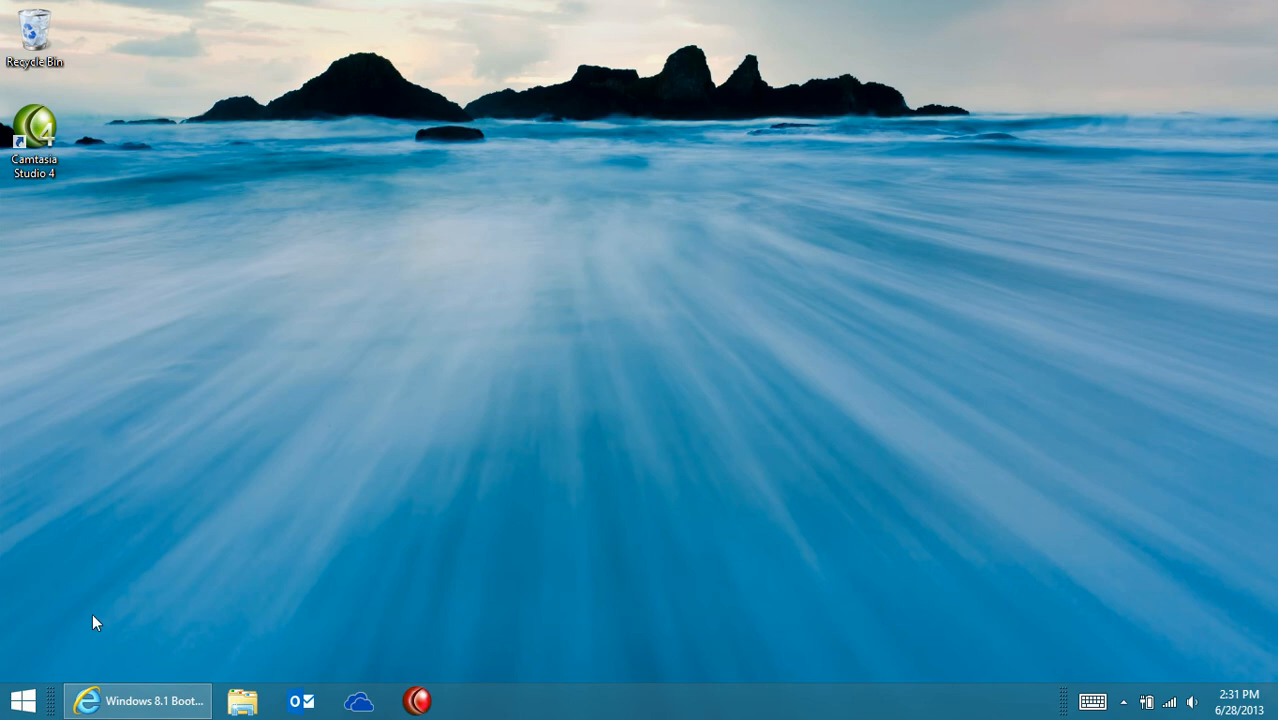
From the Start screen, show all installed apps sorted by name
click(22, 699)
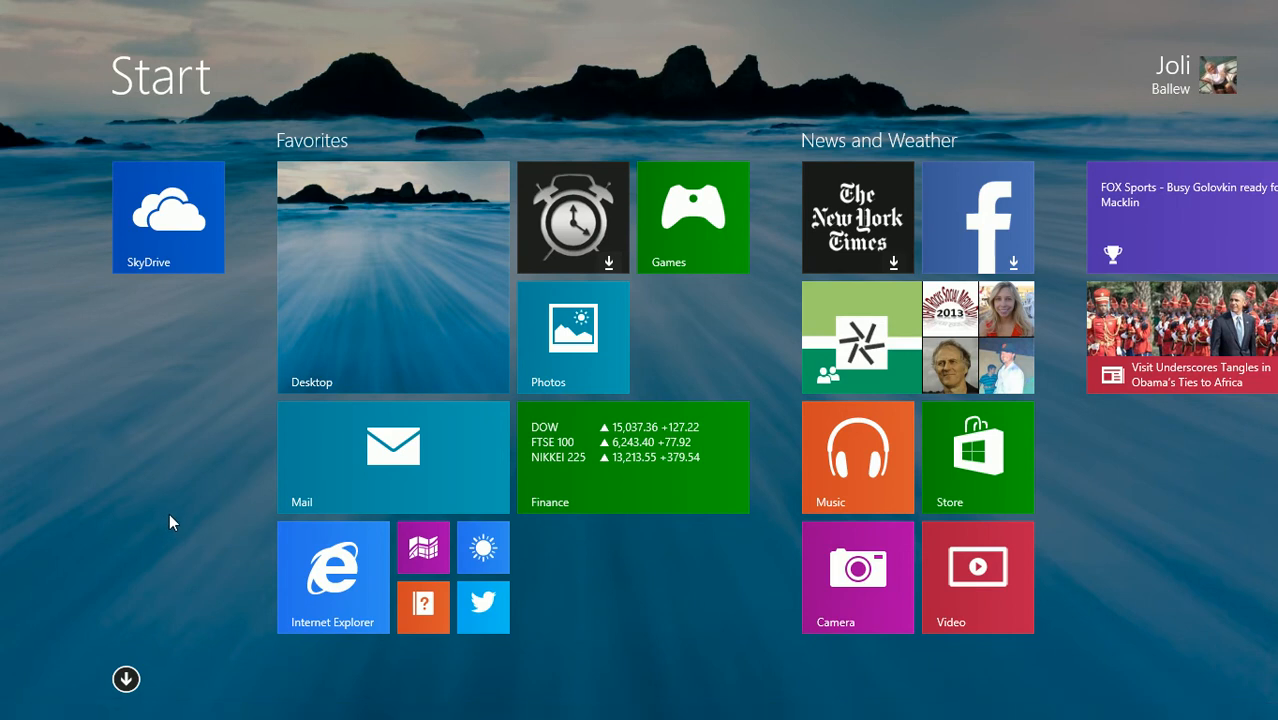
click(126, 679)
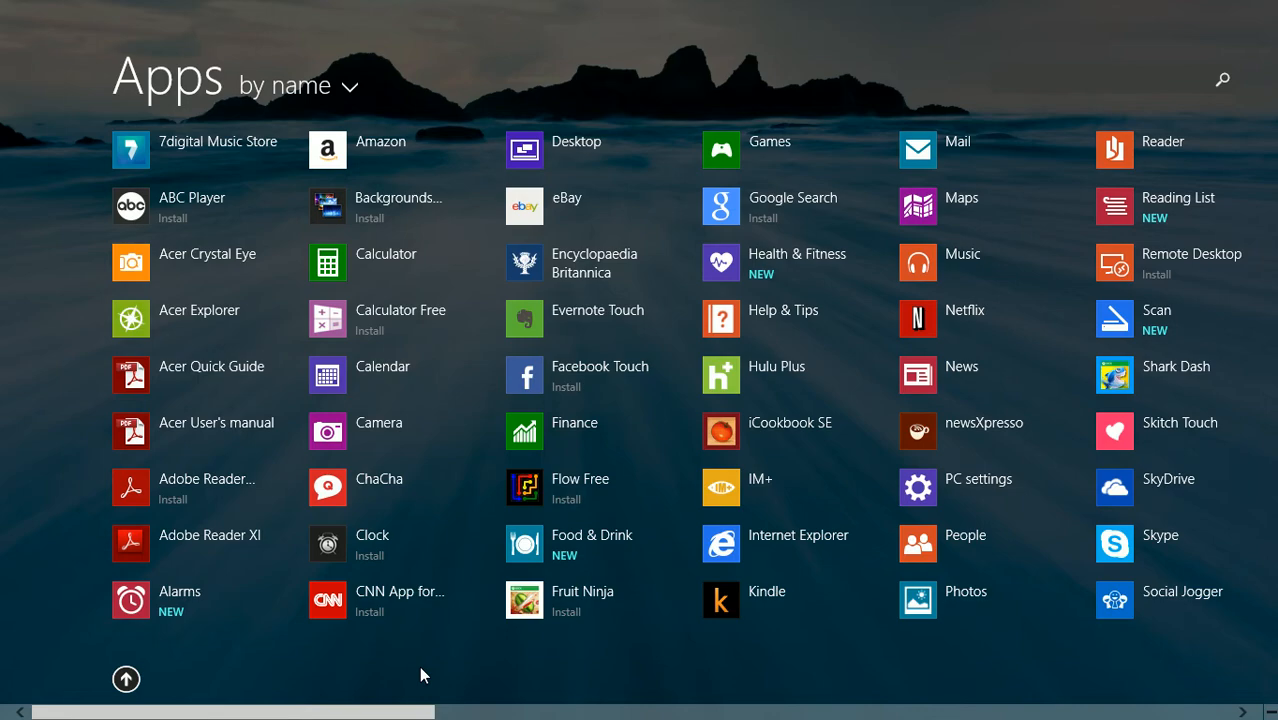
mouse_move(784, 650)
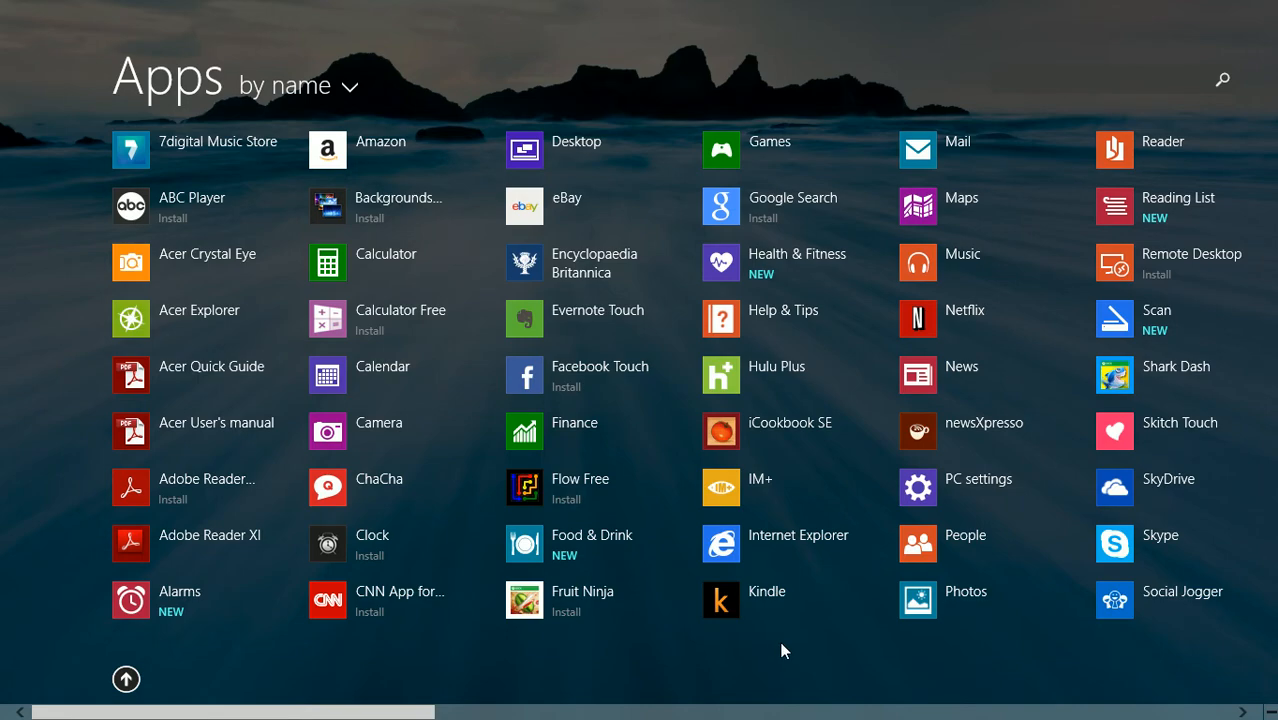
mouse_move(1018, 188)
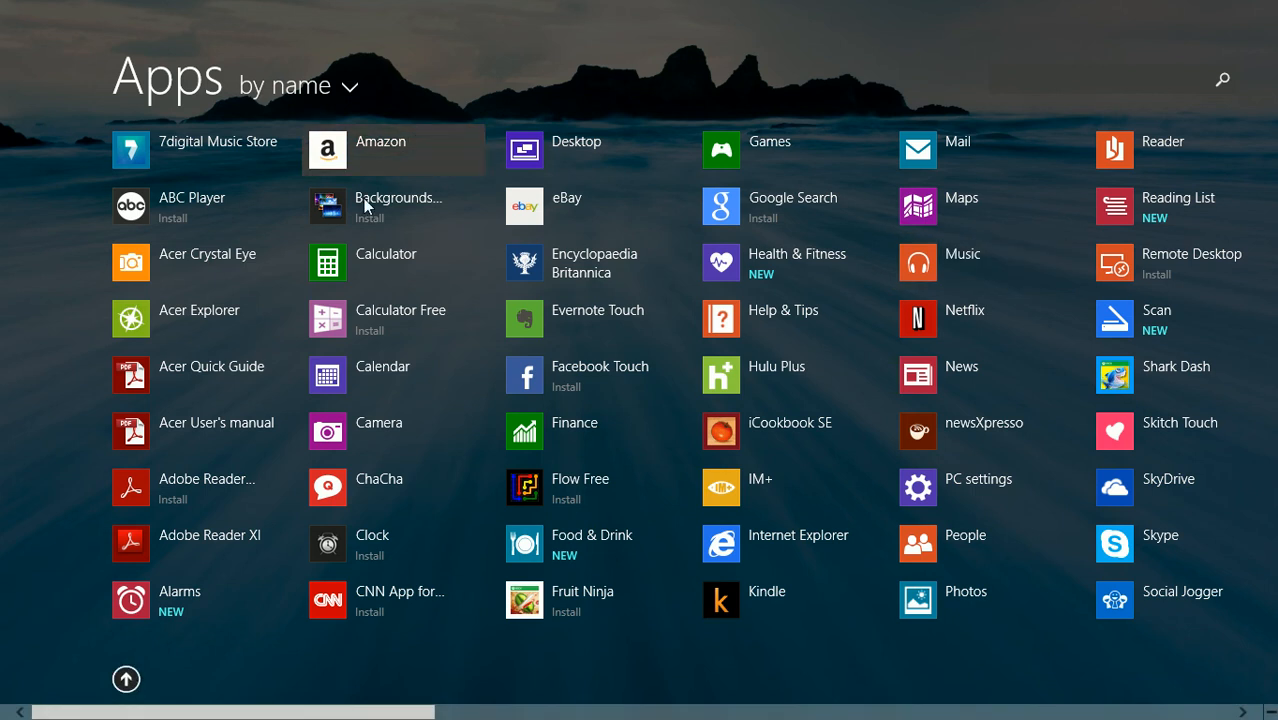
Return to the Start screen and open the Windows Store
click(126, 679)
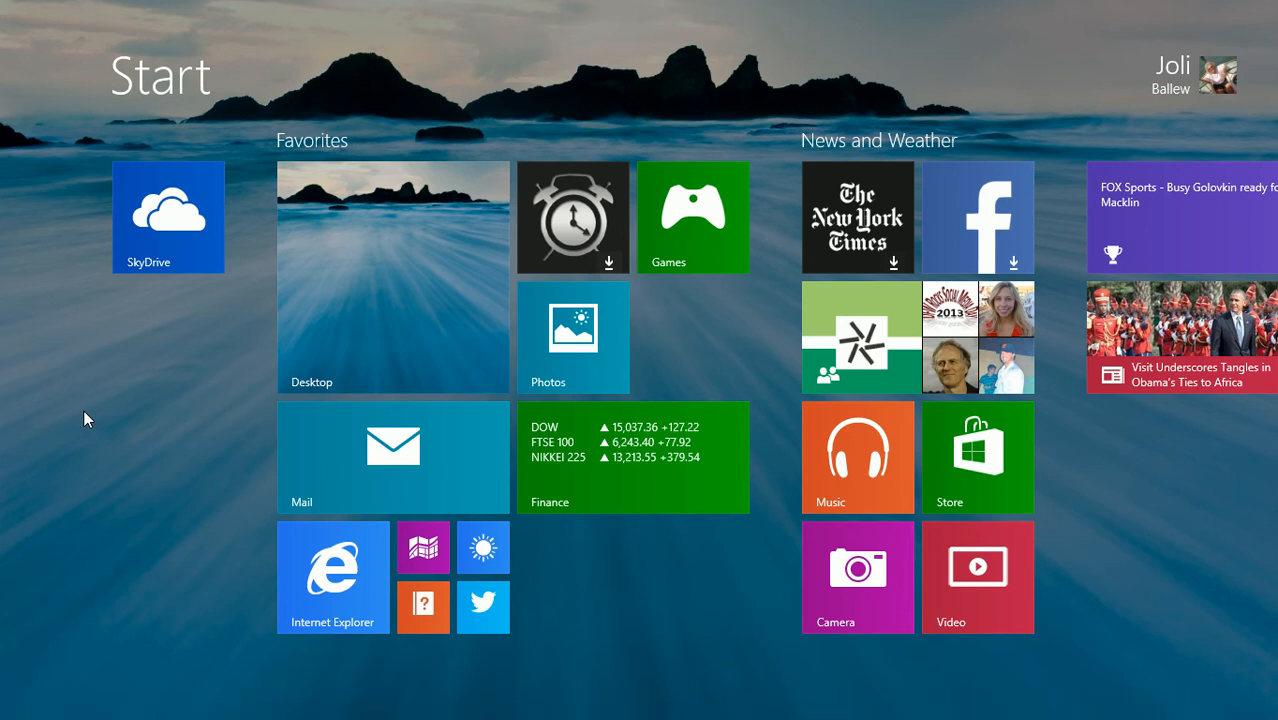
mouse_move(975, 465)
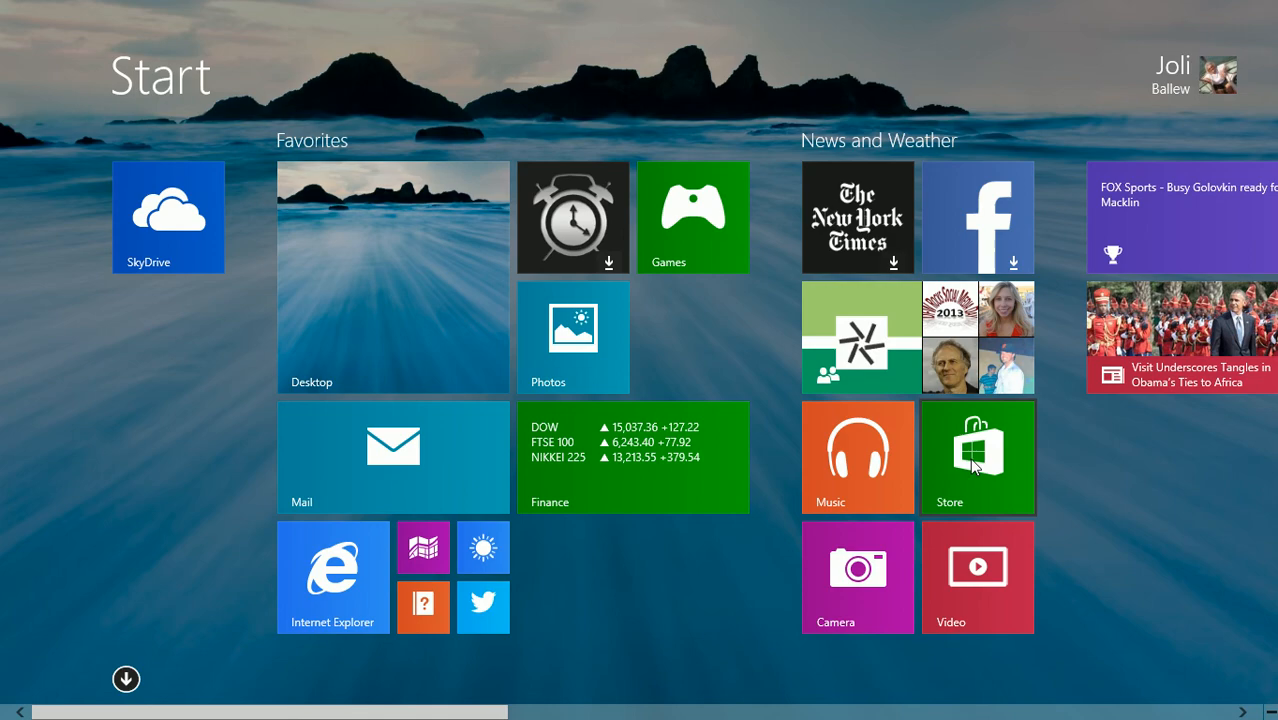
click(977, 456)
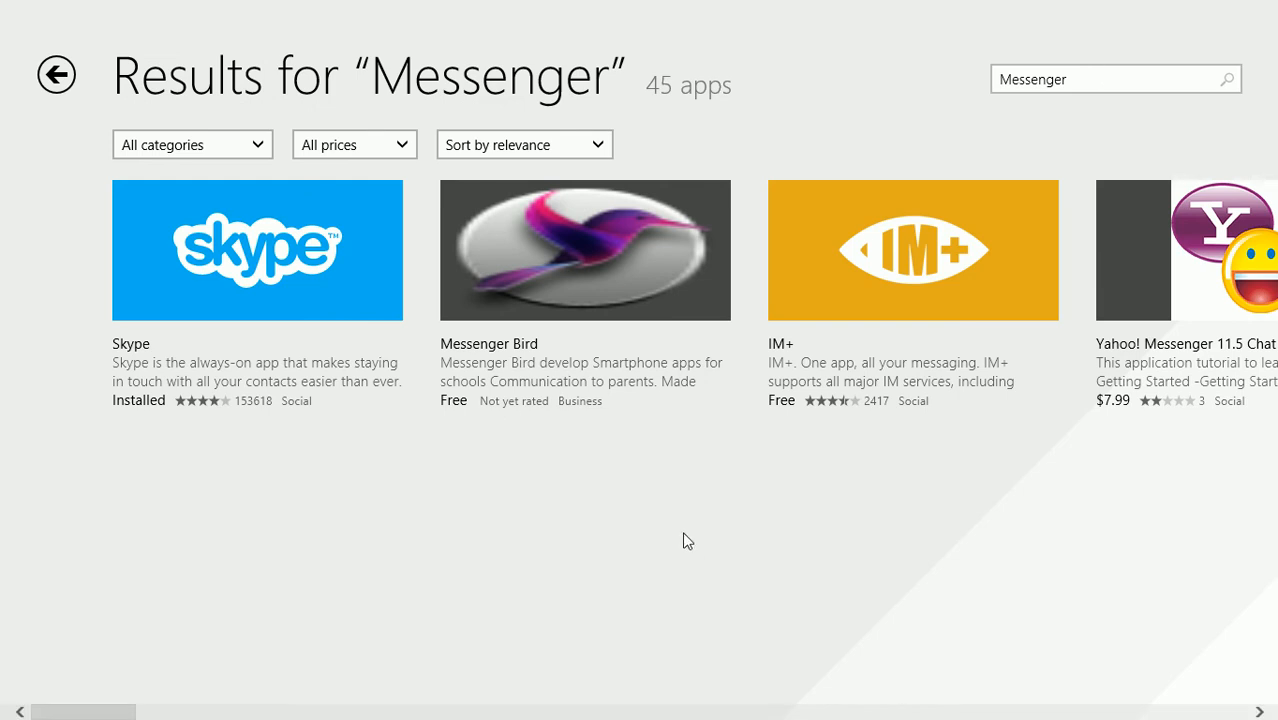
mouse_move(697, 540)
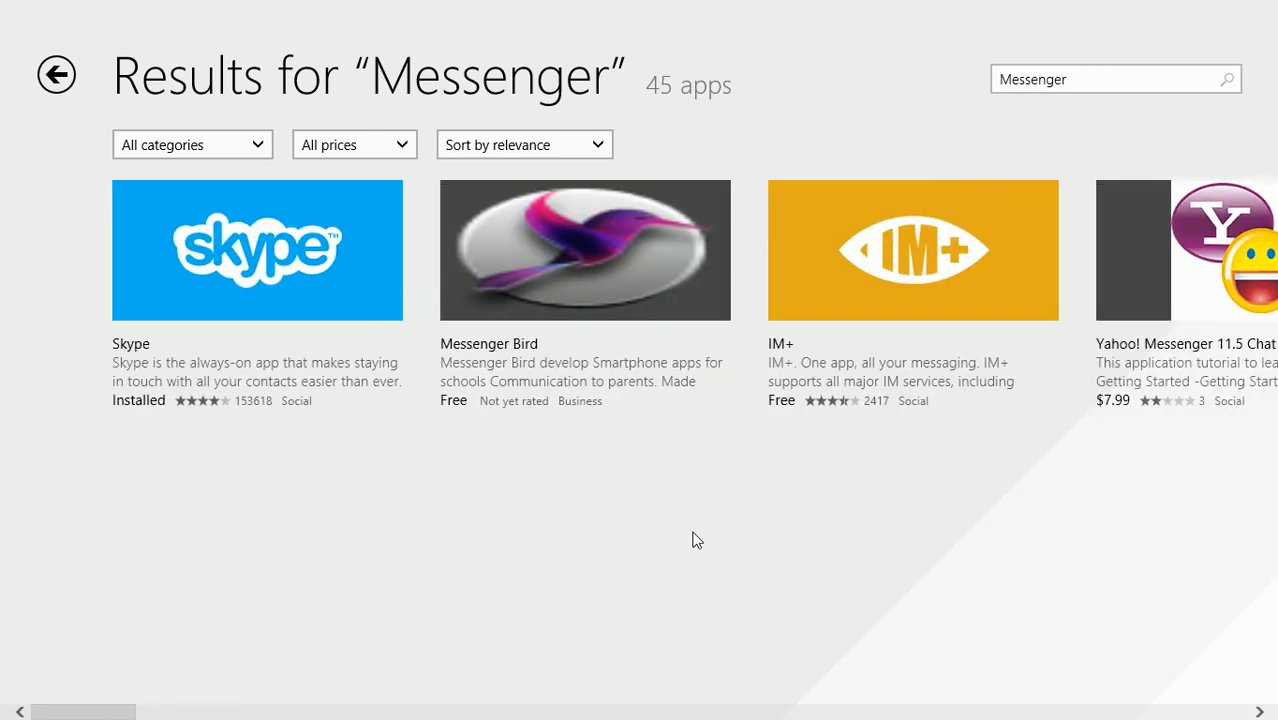
mouse_move(862, 424)
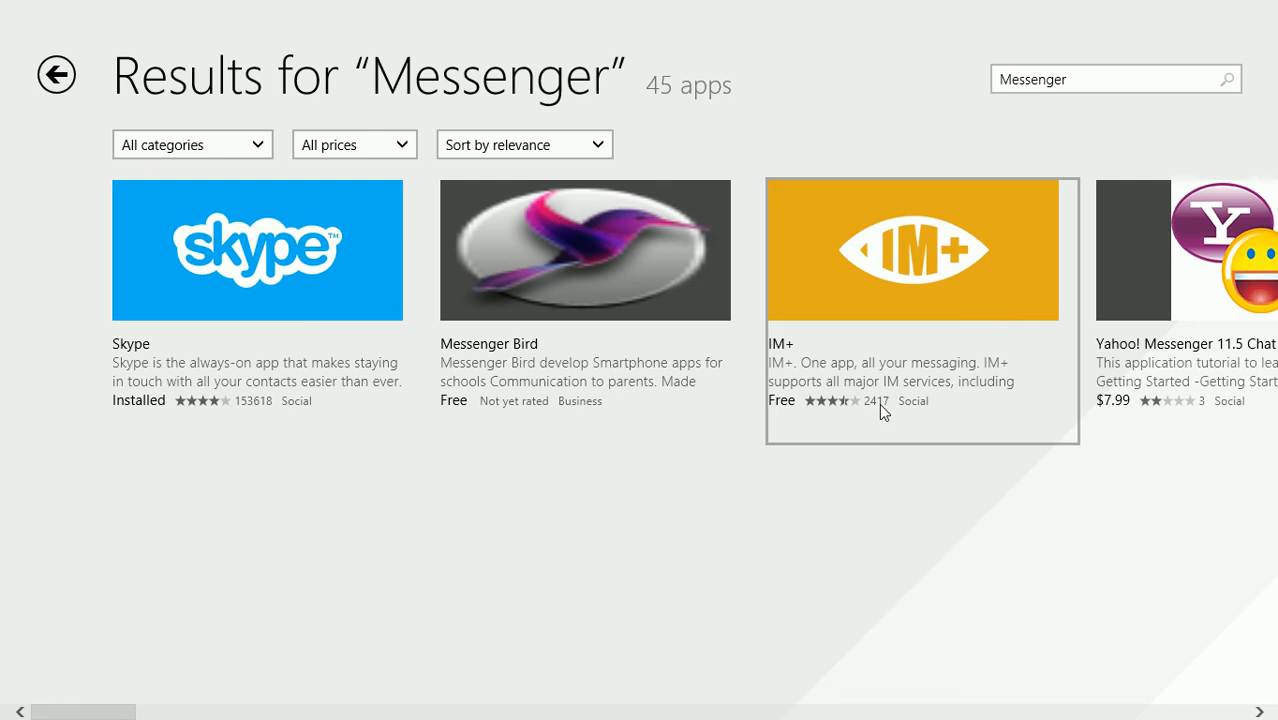
mouse_move(878, 456)
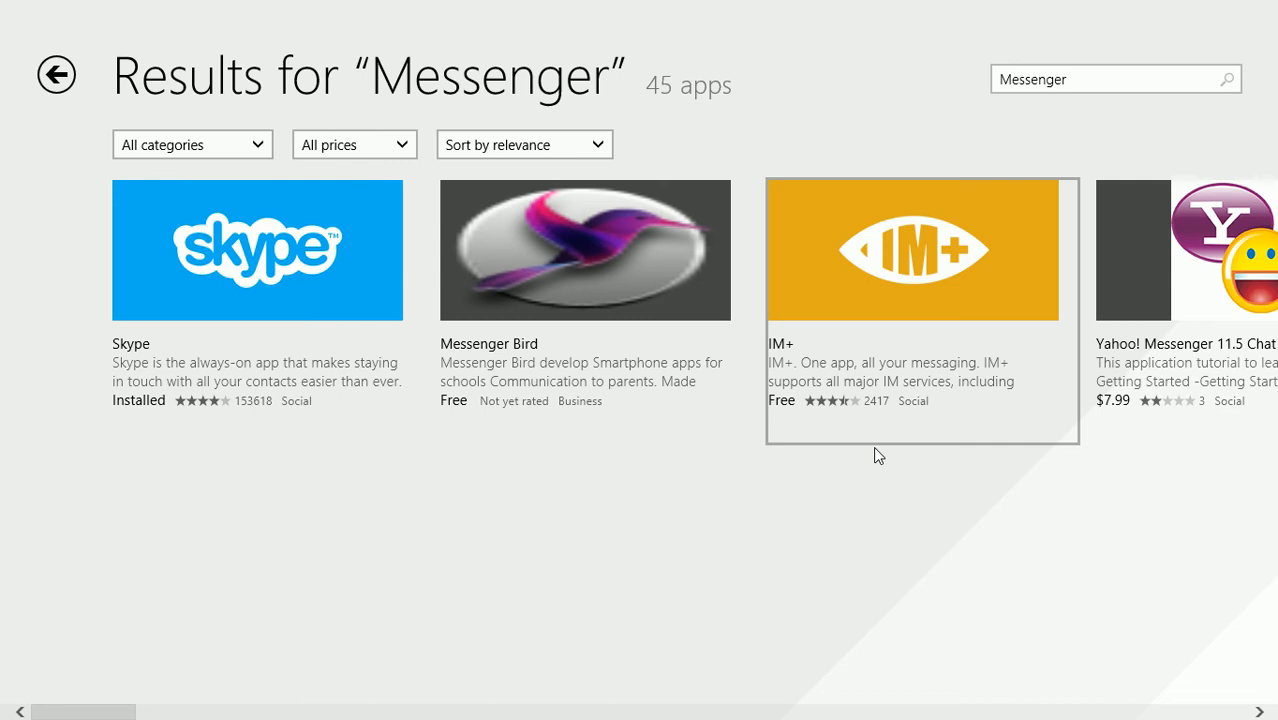
mouse_move(504, 520)
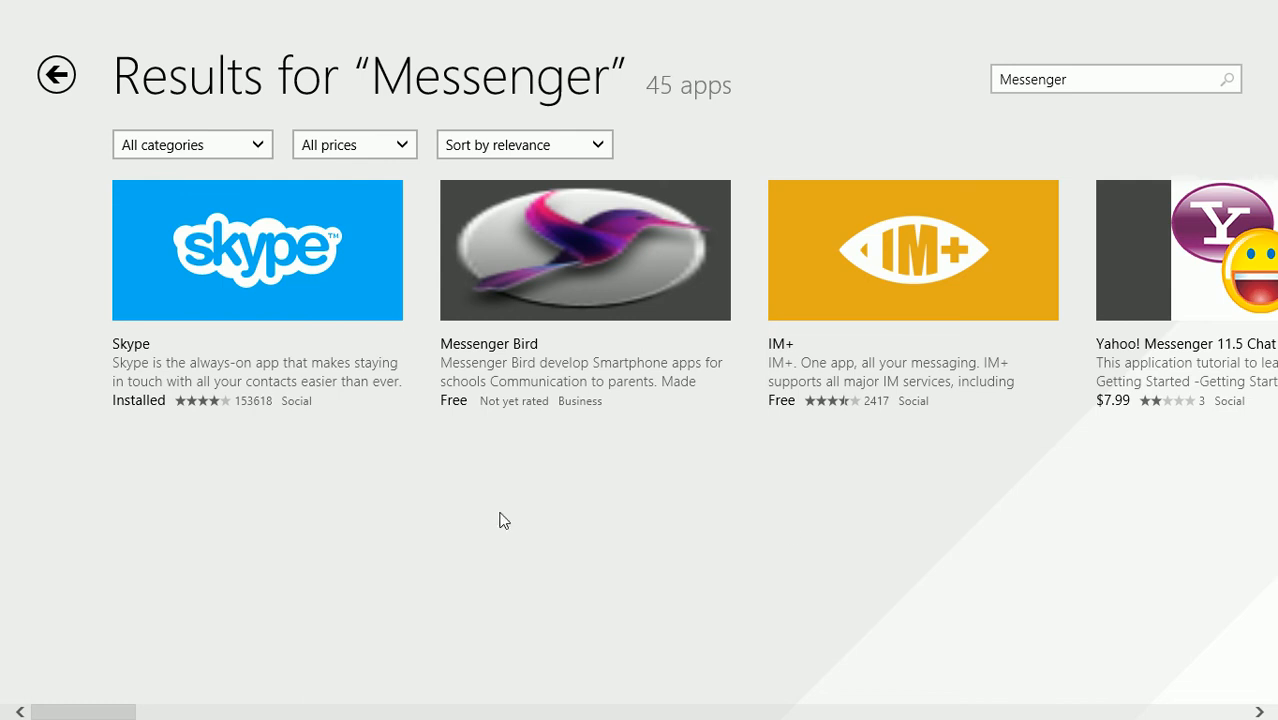
mouse_move(5, 170)
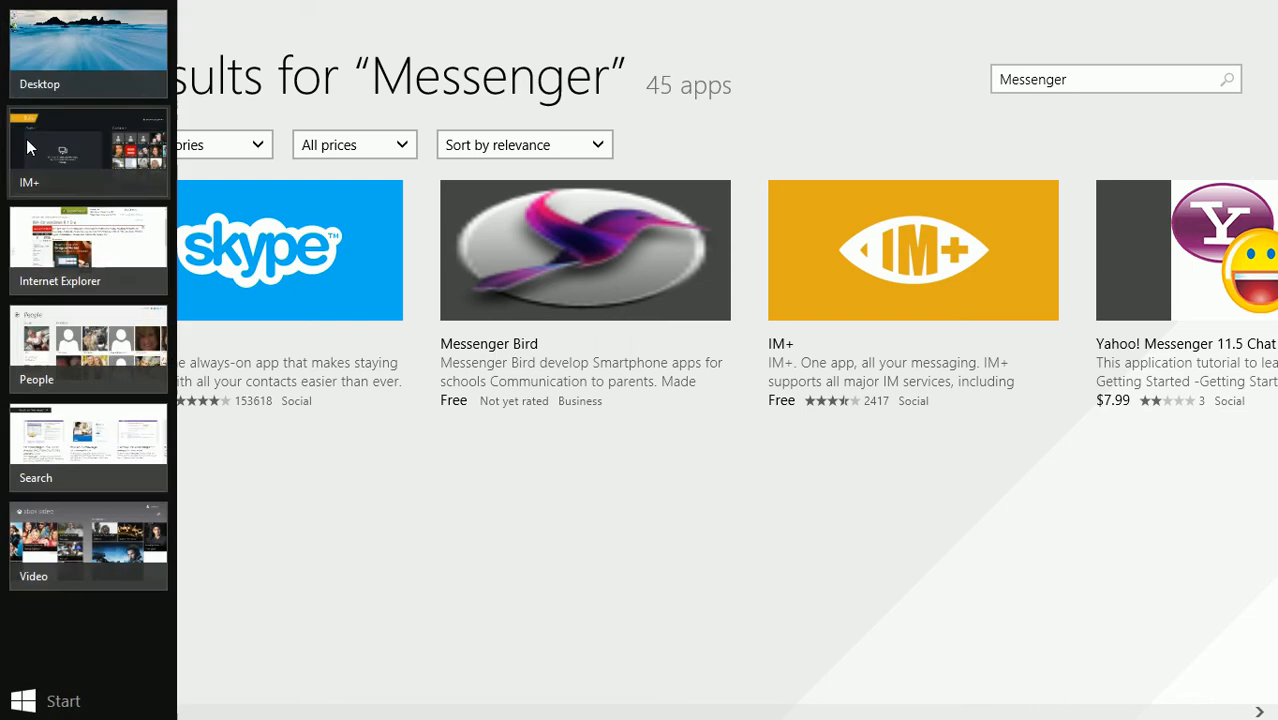
Switch to the running IM+ app and scroll right to its Contacts grid
click(88, 150)
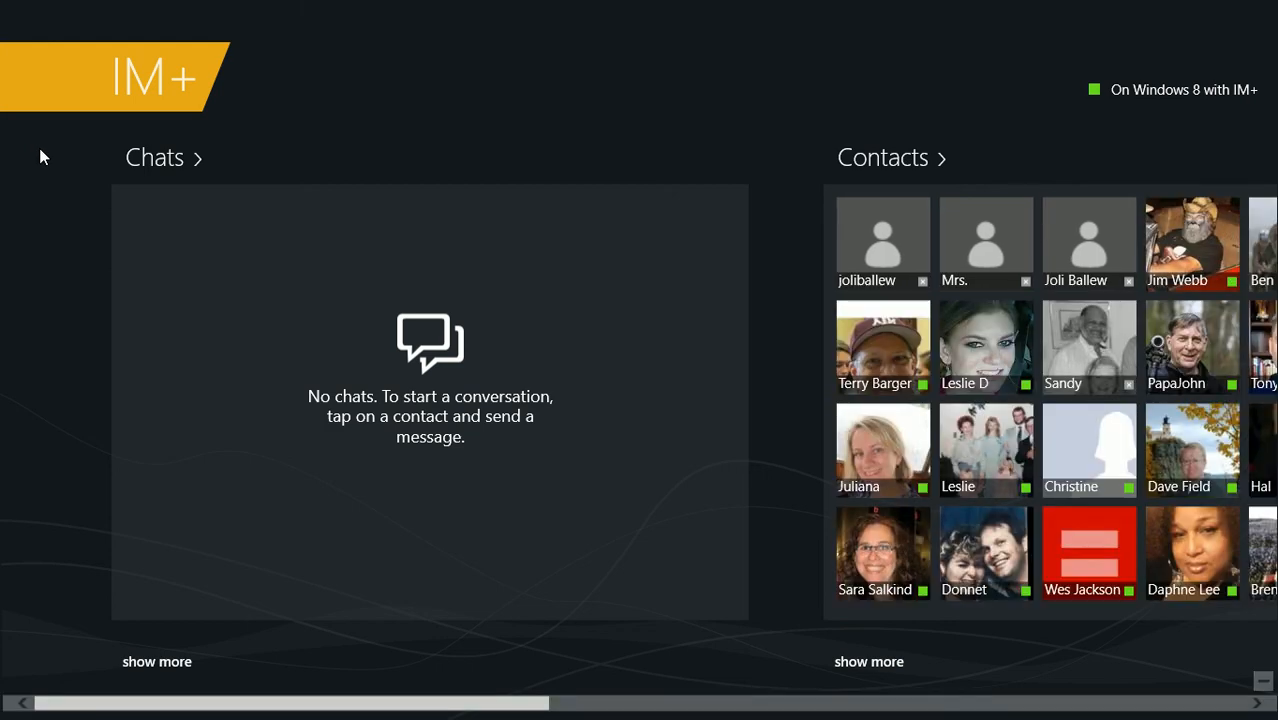
mouse_move(454, 262)
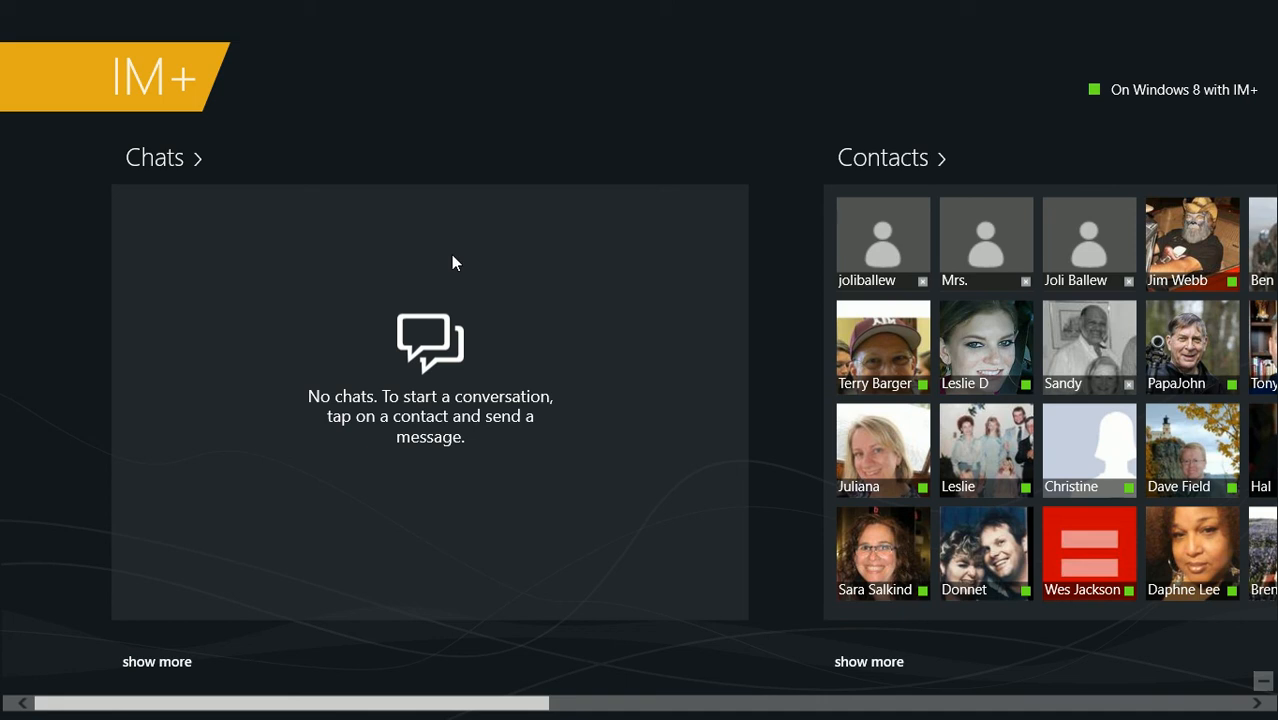
scroll(right, 3)
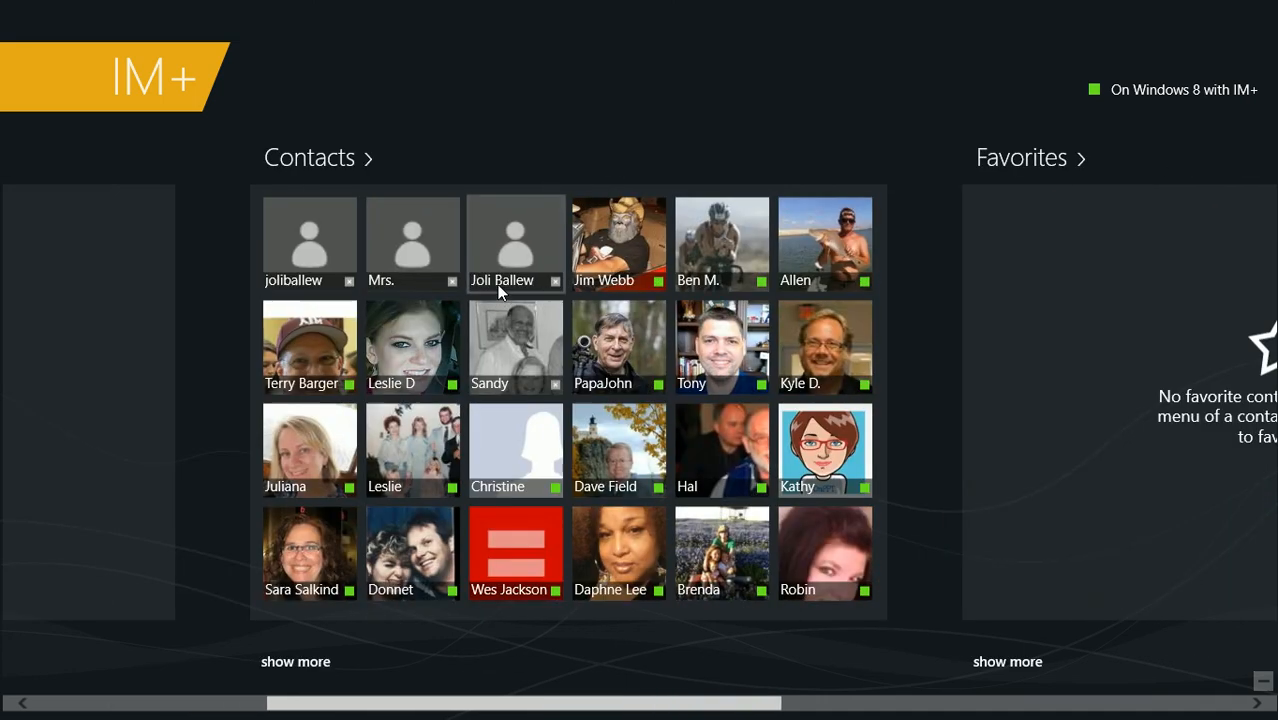
mouse_move(585, 127)
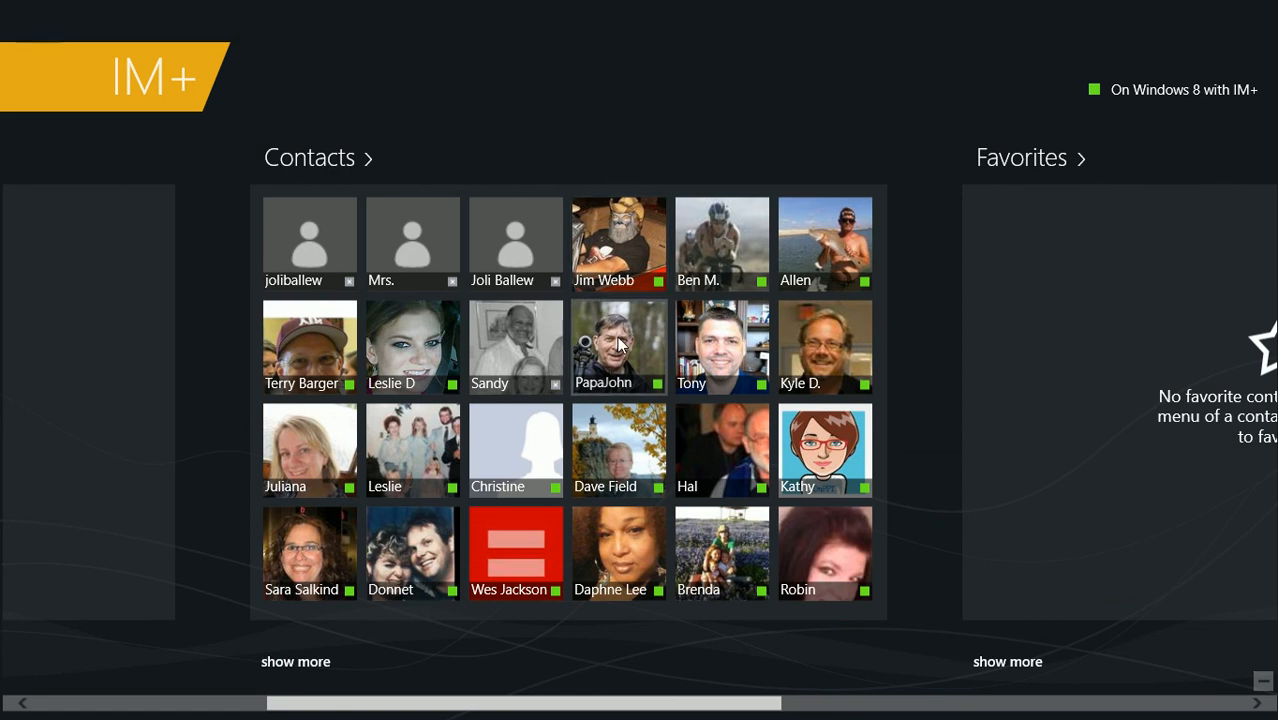
click(618, 347)
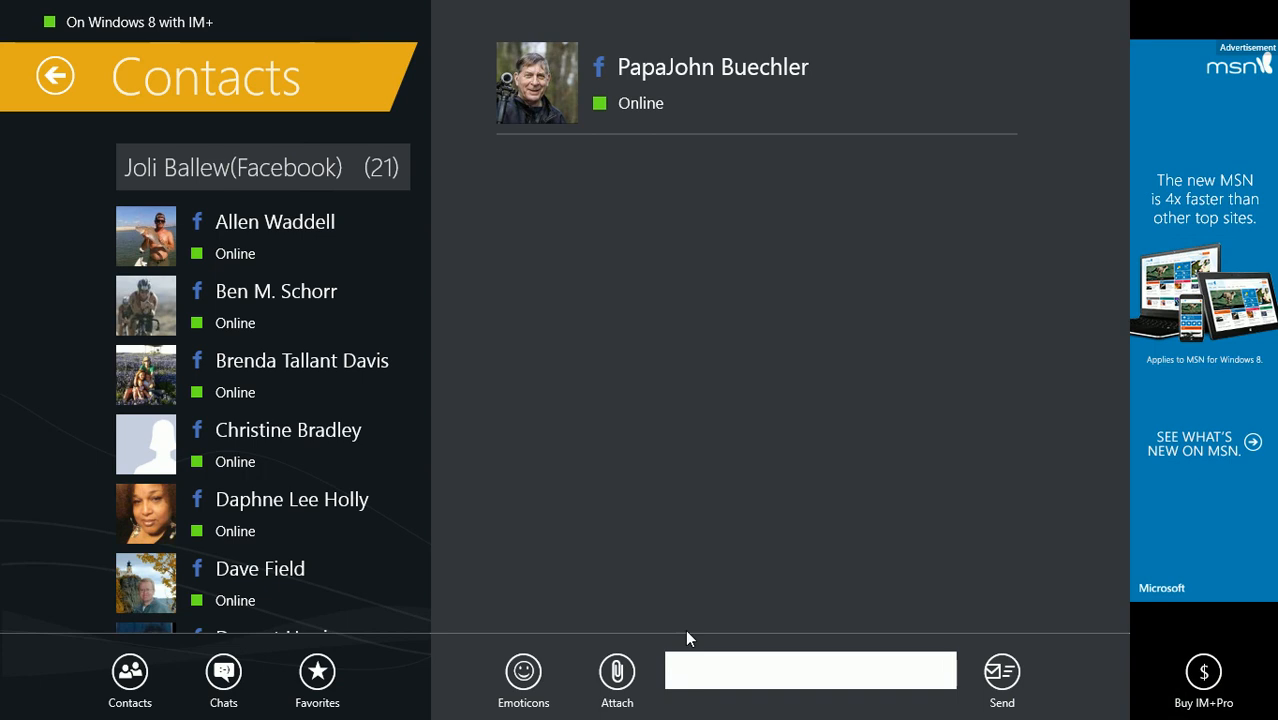
click(810, 670)
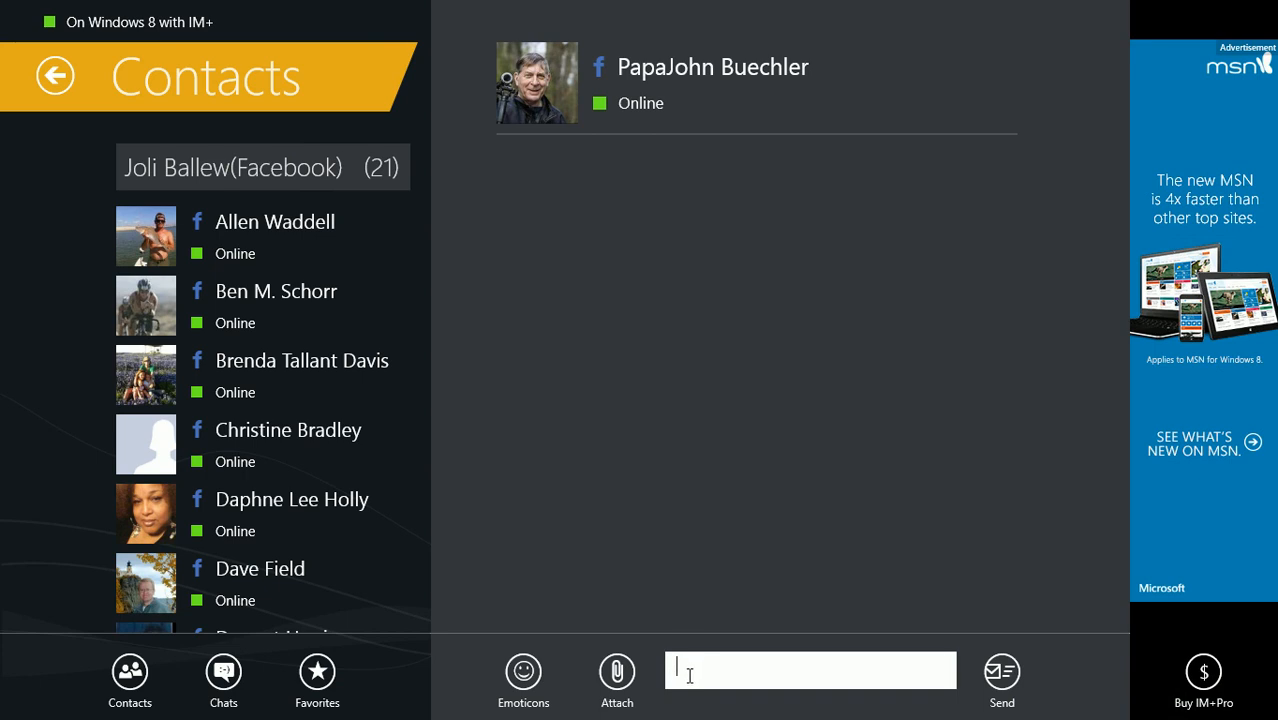
text(Hi PapJohn!)
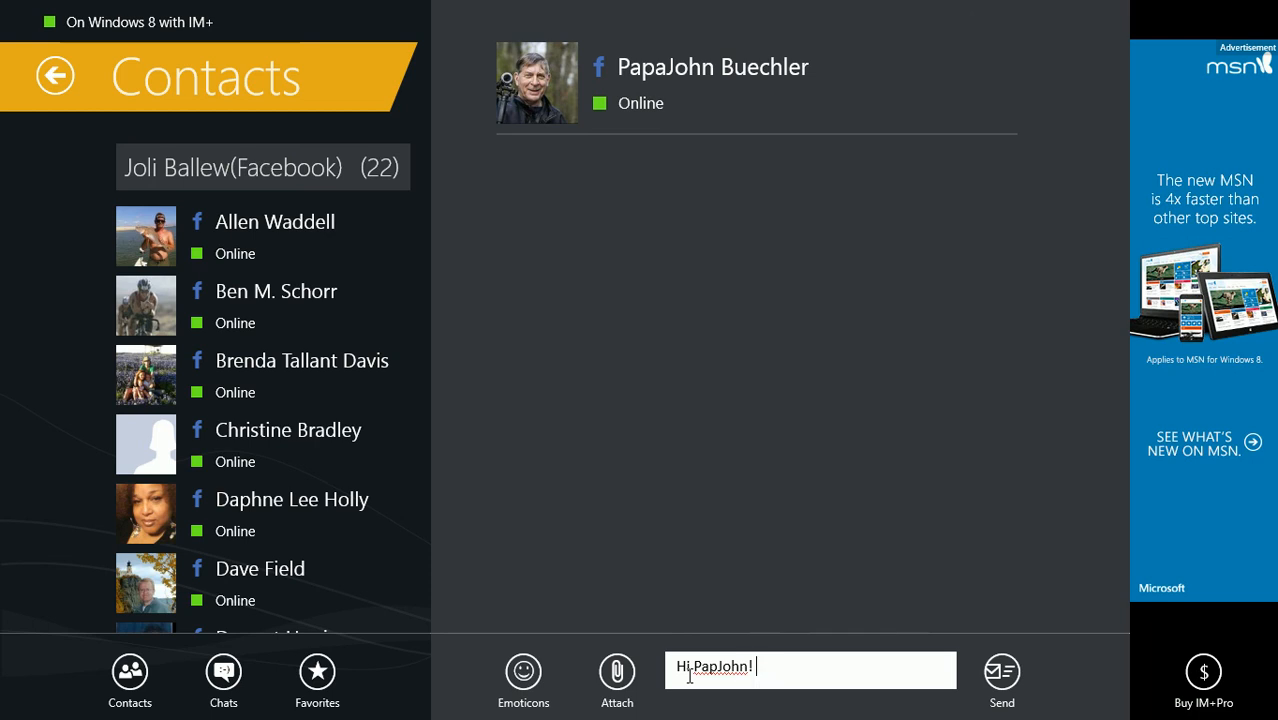
text(I'm sending y)
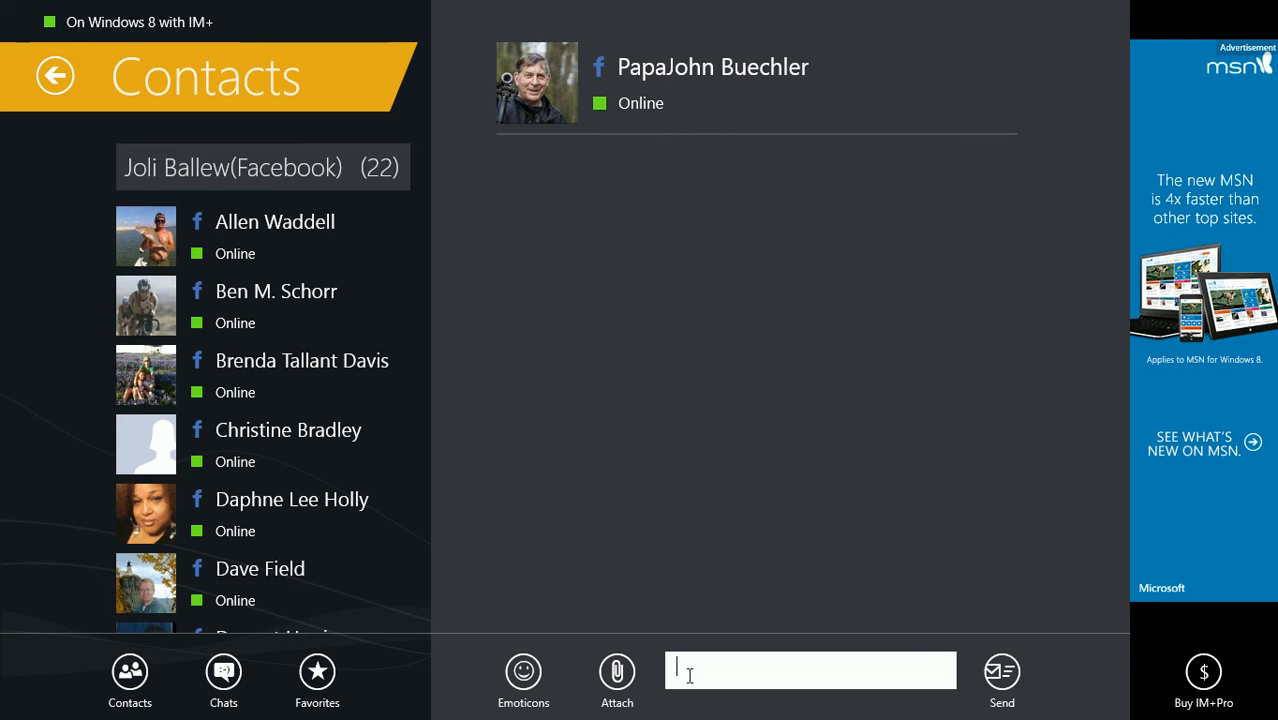
click(1001, 672)
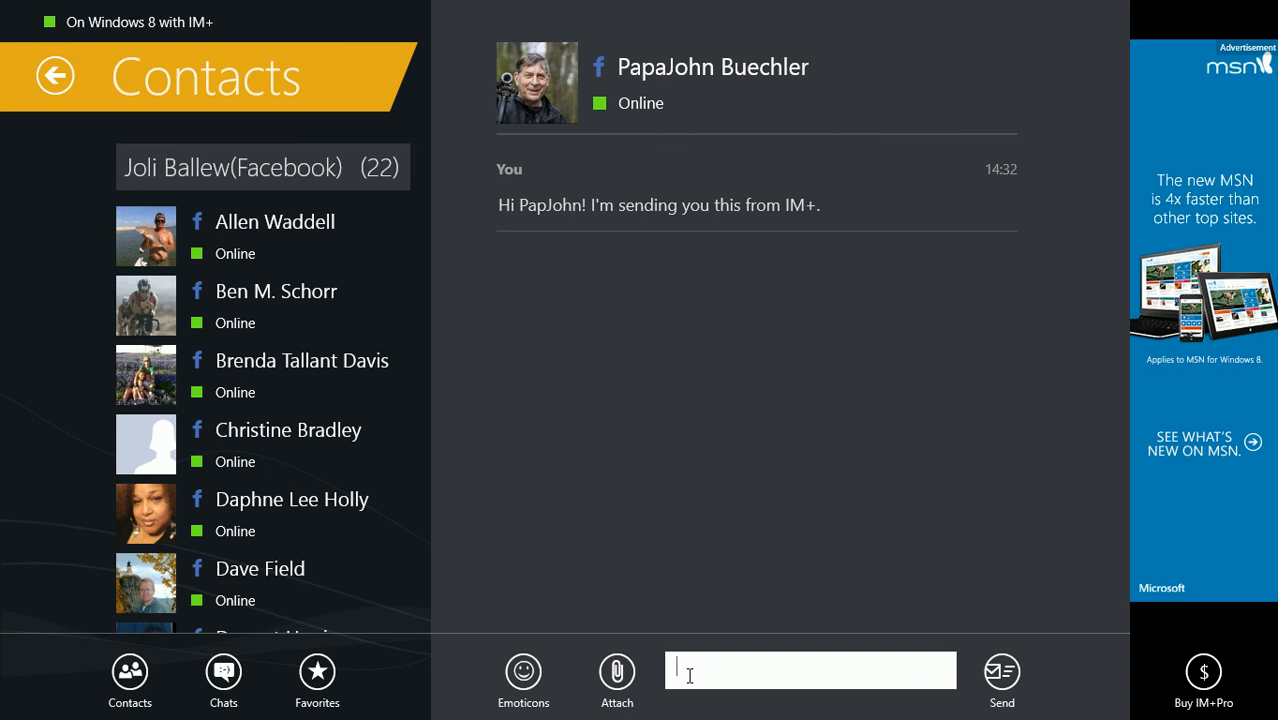